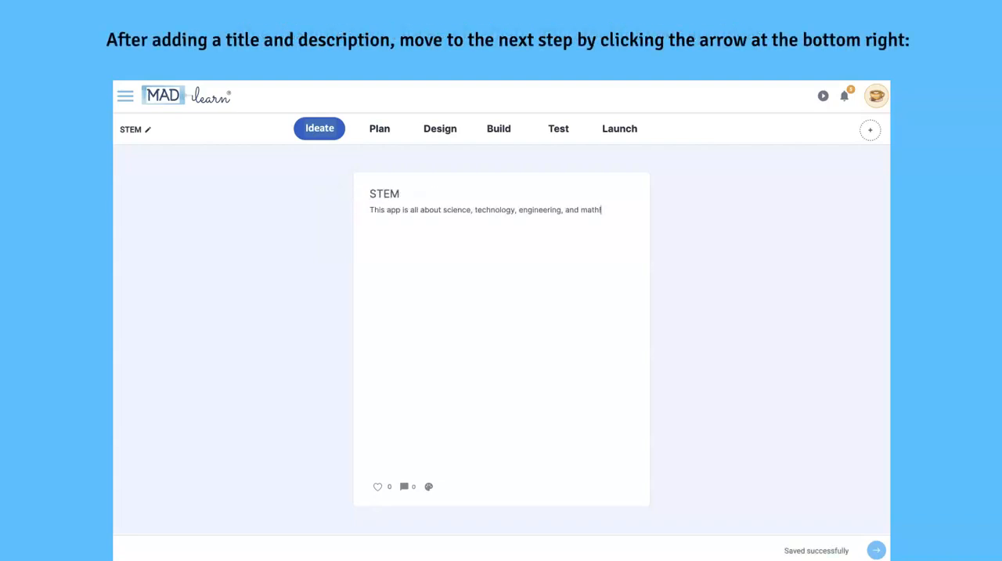
Save the STEM idea describing science, technology, engineering and math and advance it
left_click(876, 550)
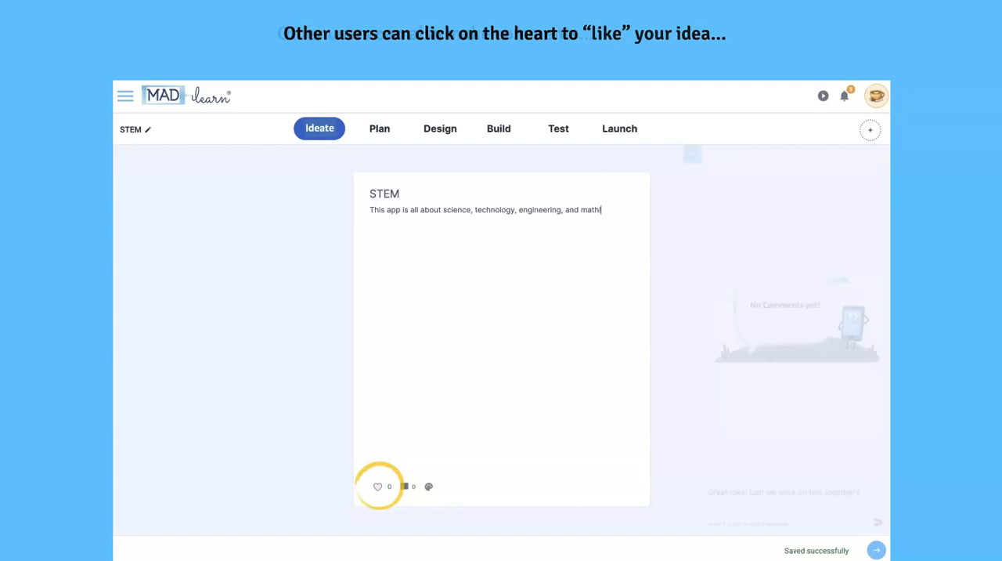
Like the STEM idea note so it shows one like
left_click(378, 486)
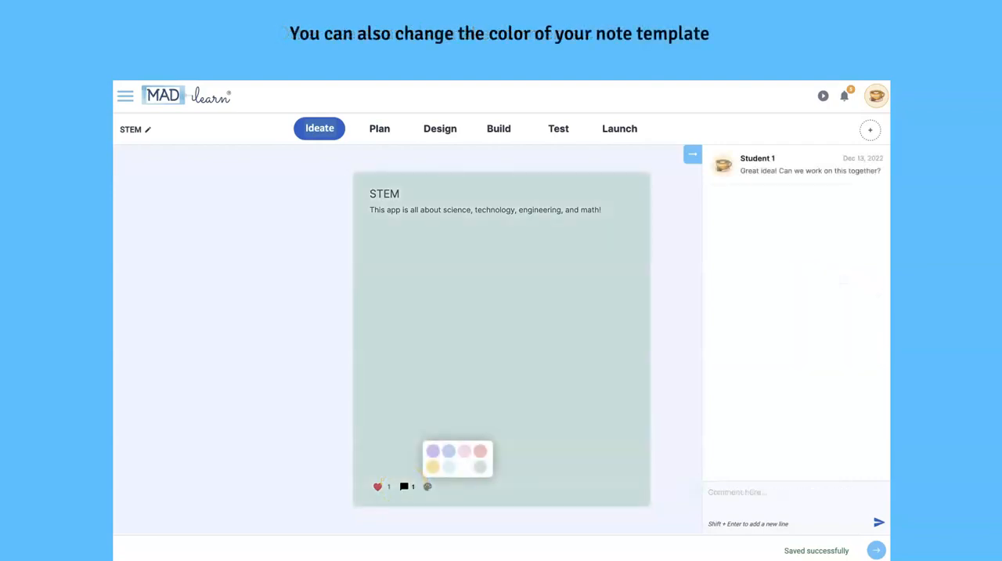
Change the STEM note's colour from white to teal using the palette
left_click(428, 486)
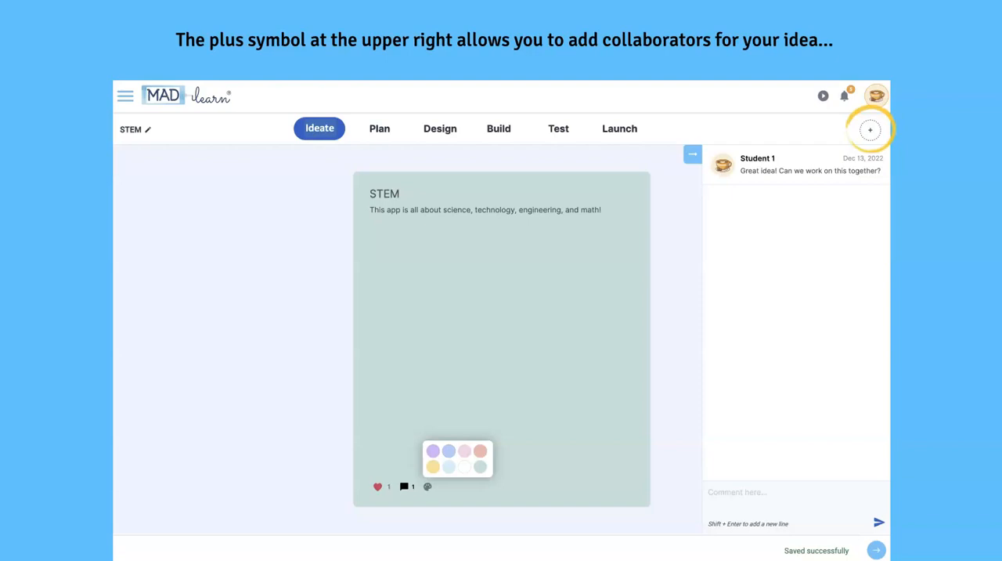
Add the teacher account as a collaborator on the STEM idea and apply
left_click(870, 129)
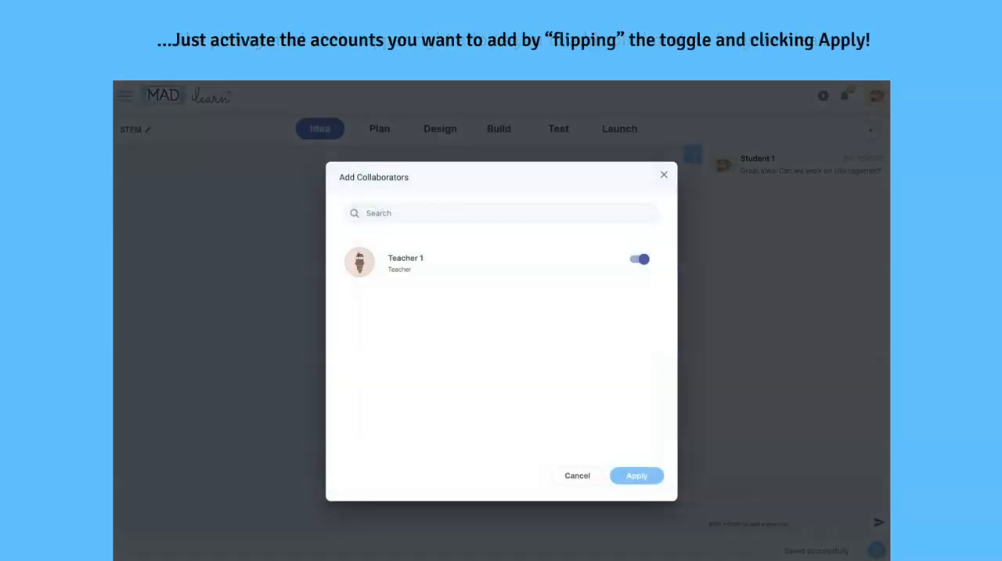
left_click(639, 259)
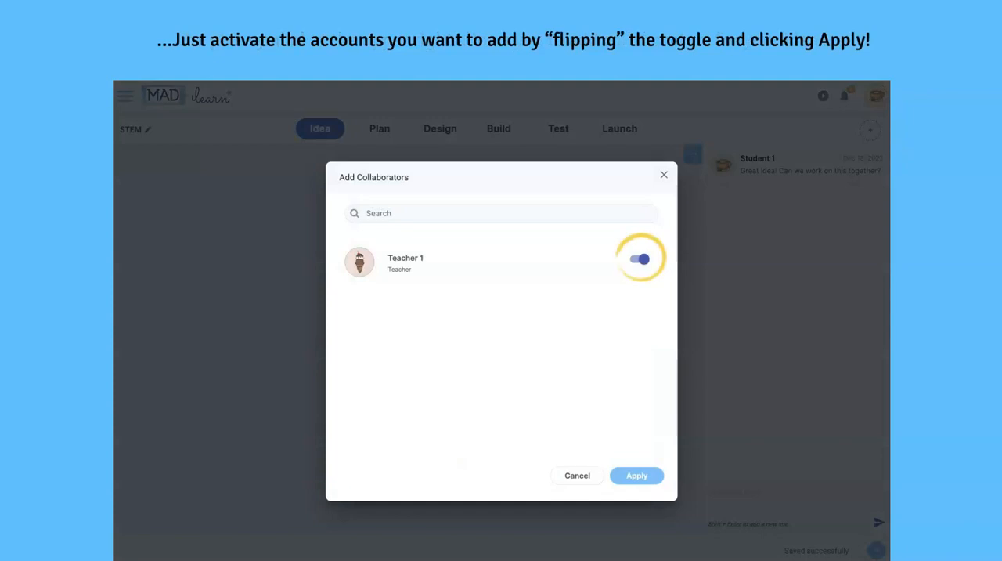
left_click(636, 475)
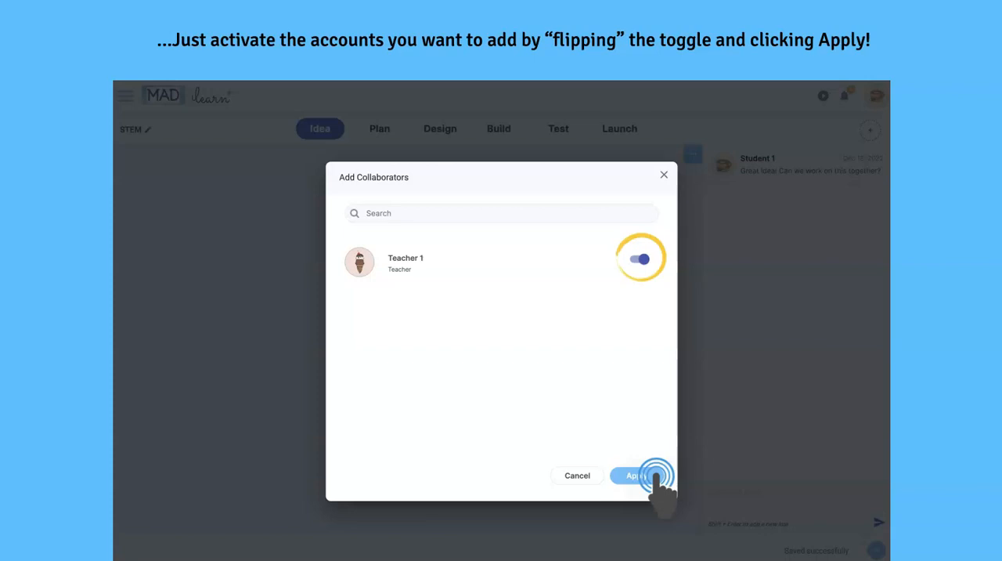
left_click(636, 475)
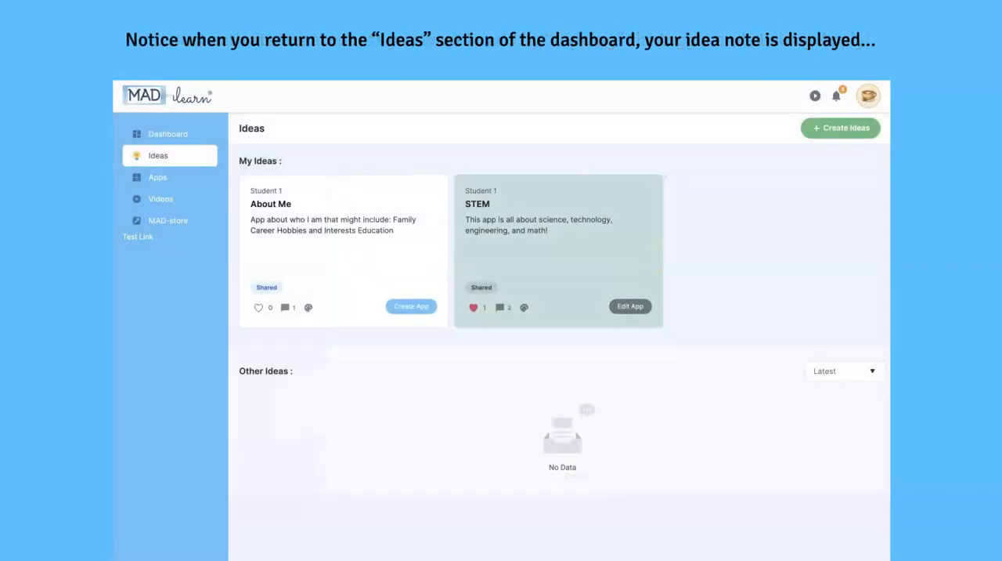